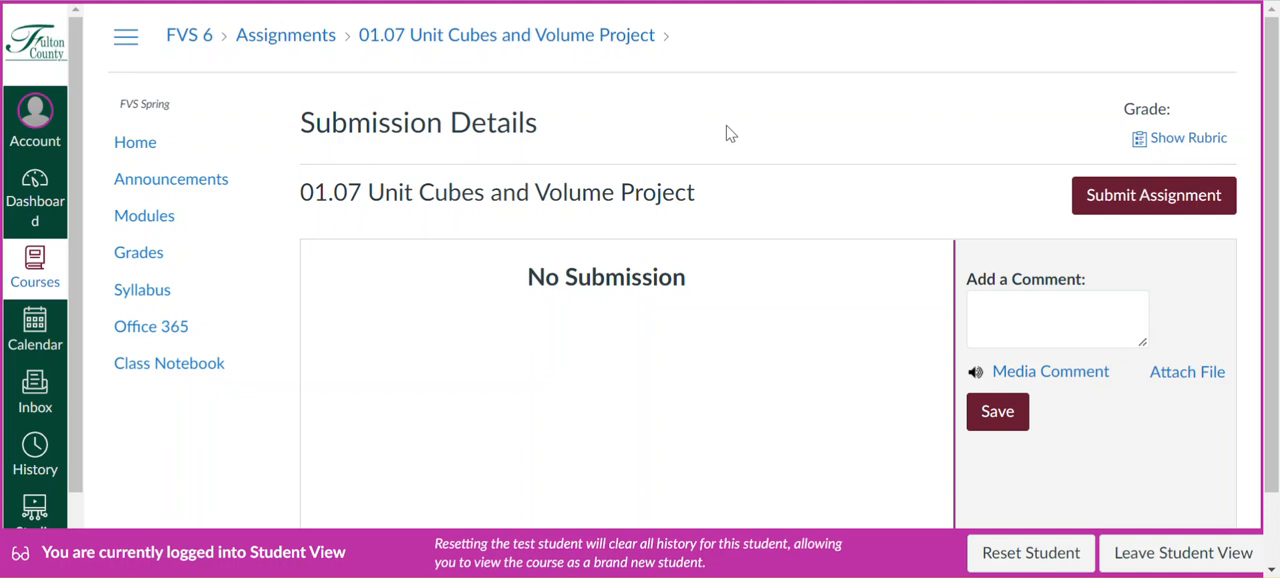
{"action": "mouse_move", "coordinate": [908, 150]}
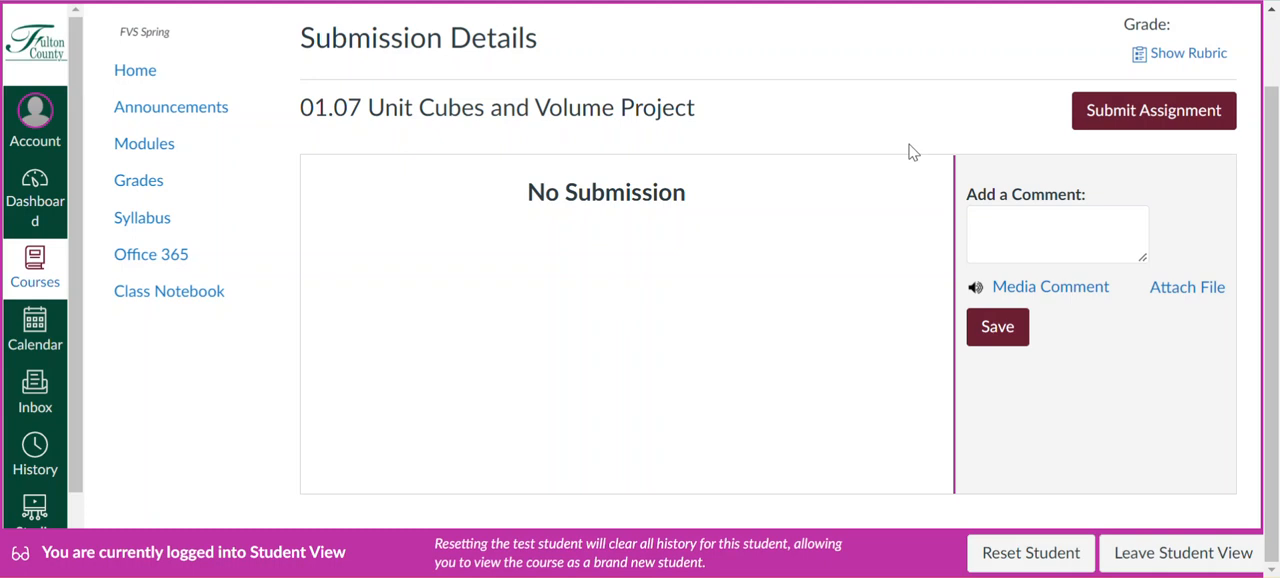
{"action": "mouse_move", "coordinate": [144, 143]}
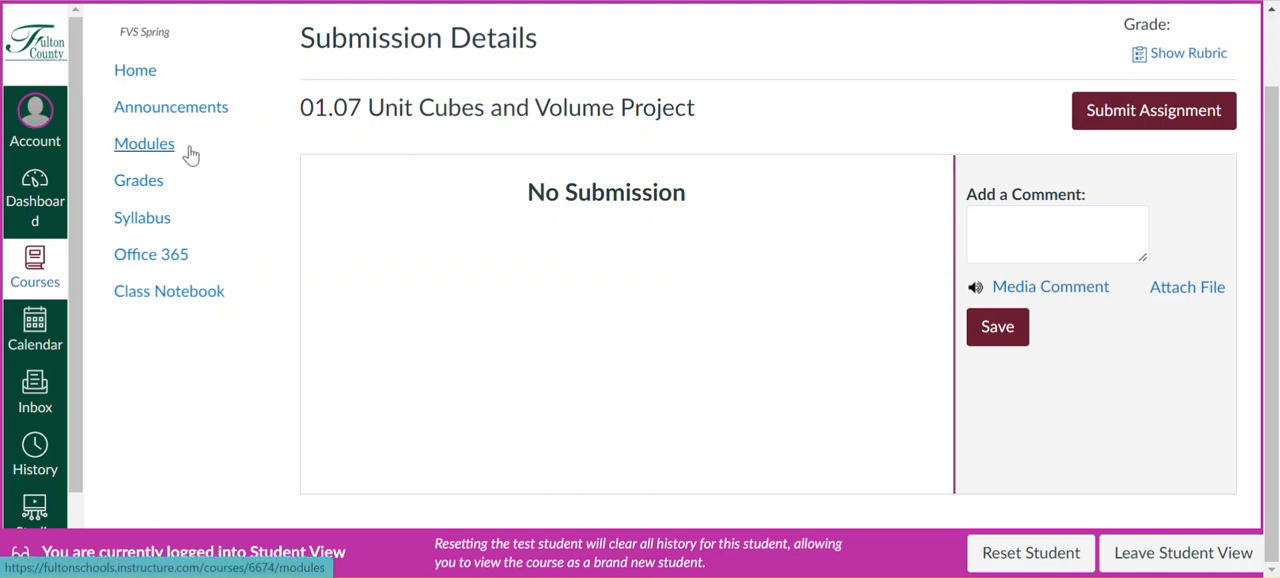
{"action": "mouse_move", "coordinate": [323, 166]}
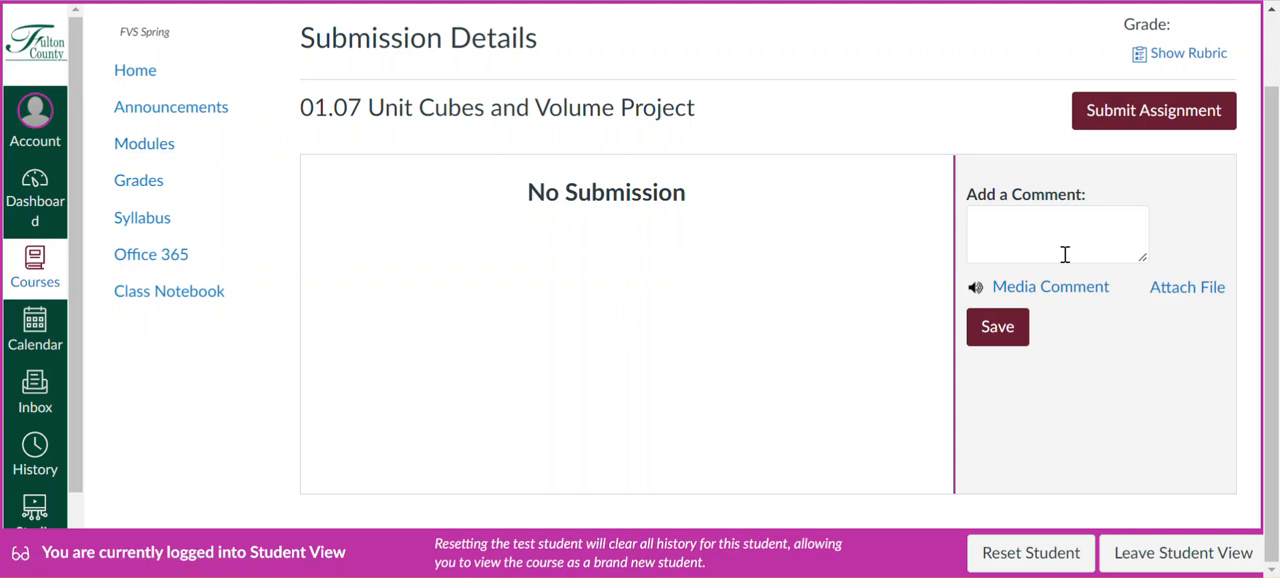
{"action": "mouse_move", "coordinate": [1146, 388]}
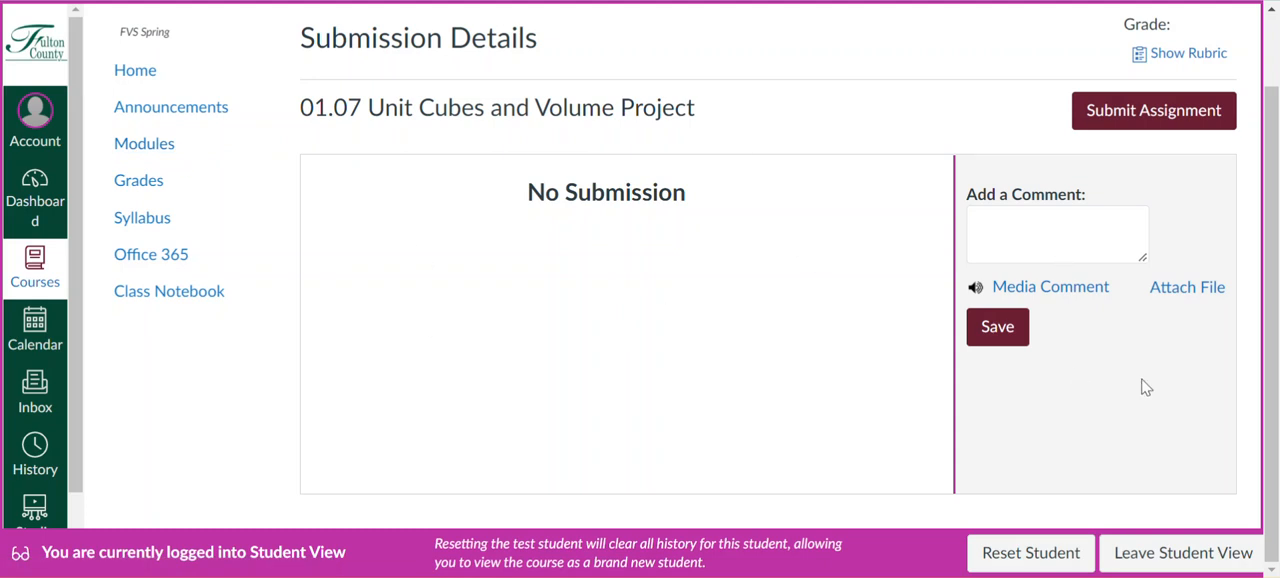
Step: Open the Modules list and scroll to the 01.07 Unit Cubes and Volume Project (30 pts)
{"action": "scroll", "scroll_direction": "up", "scroll_amount": 3}
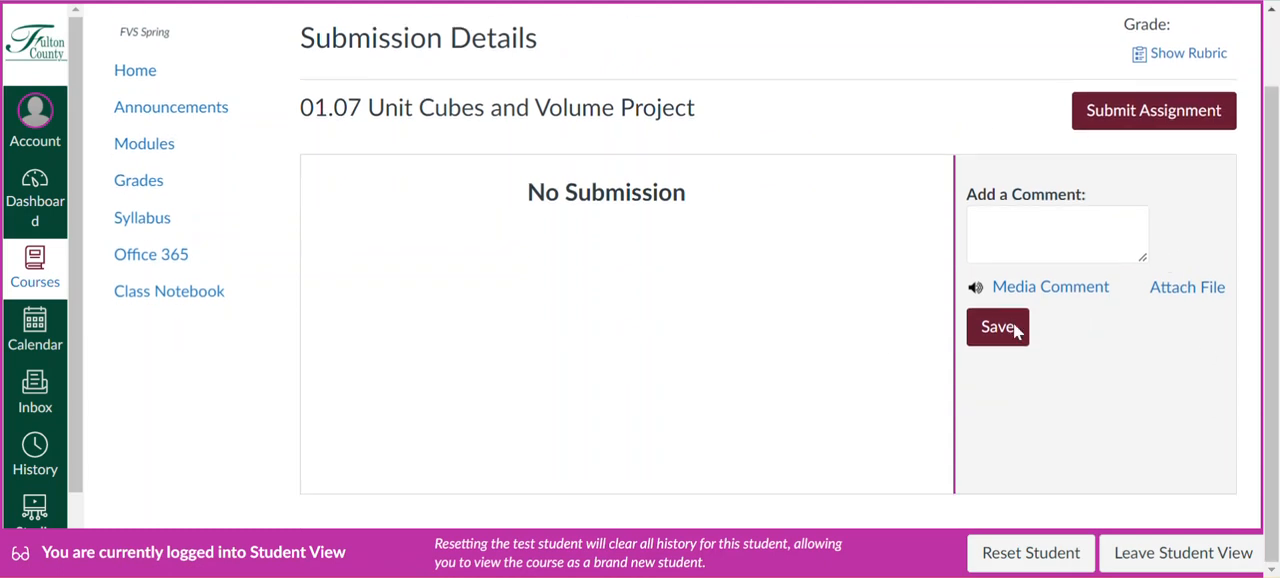
{"action": "mouse_move", "coordinate": [1188, 53]}
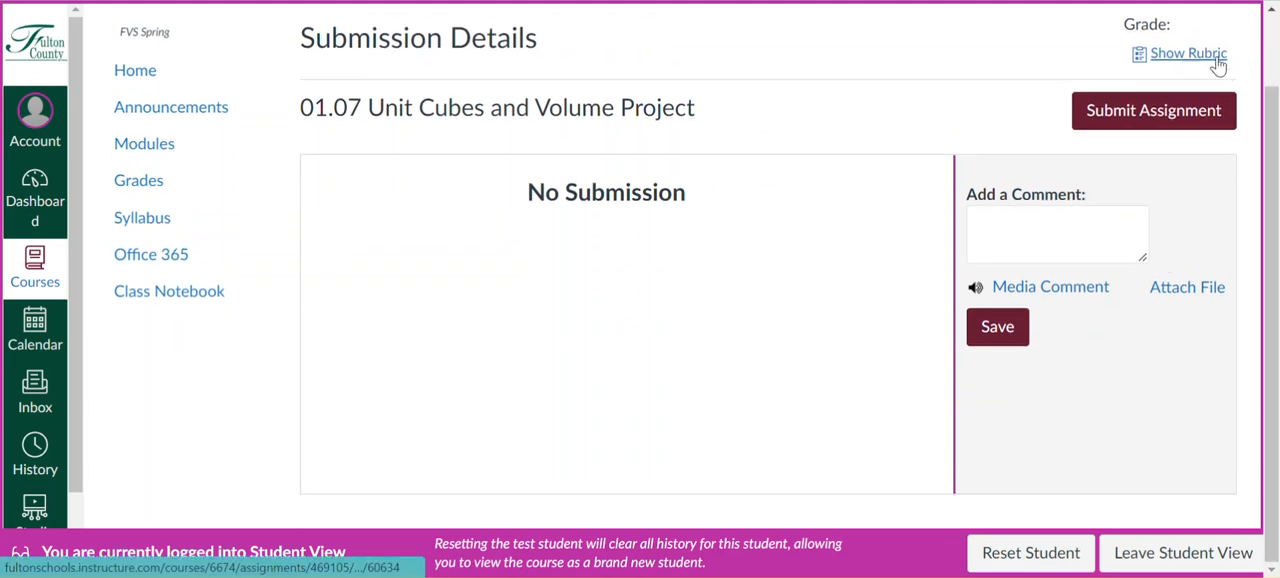
{"action": "mouse_move", "coordinate": [516, 241]}
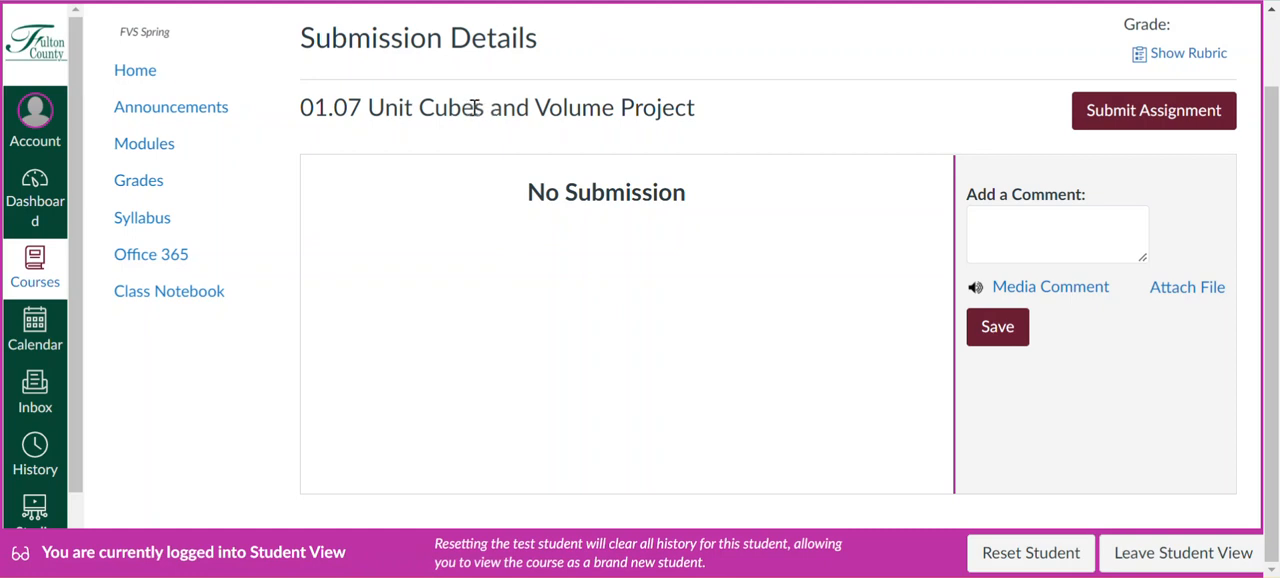
{"action": "mouse_move", "coordinate": [145, 143]}
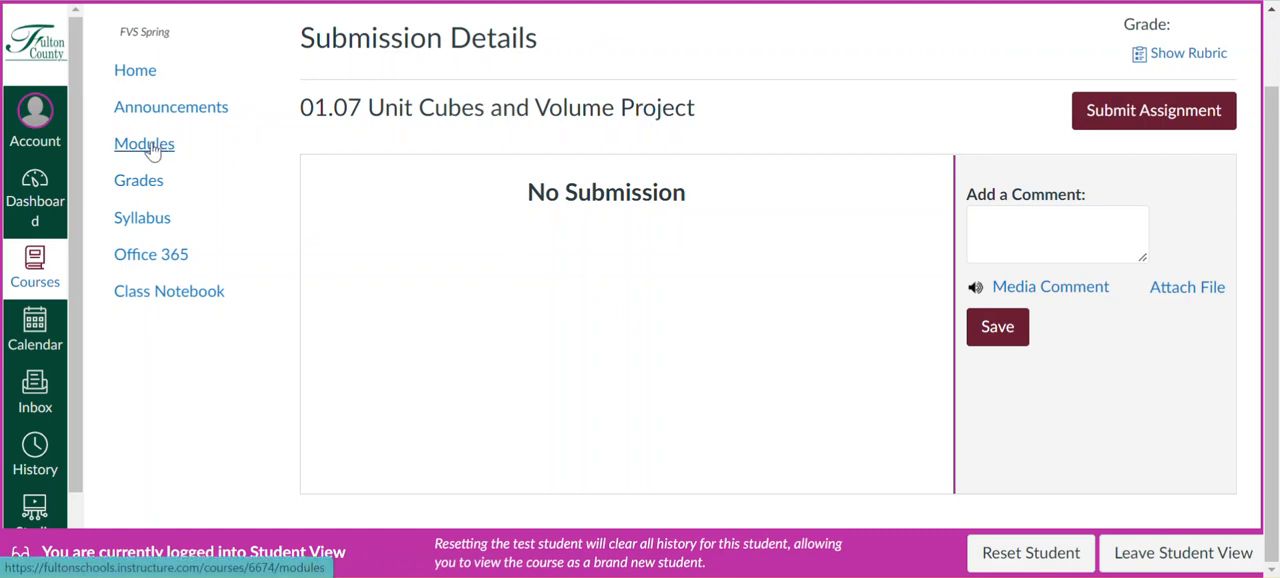
{"action": "left_click", "coordinate": [144, 143]}
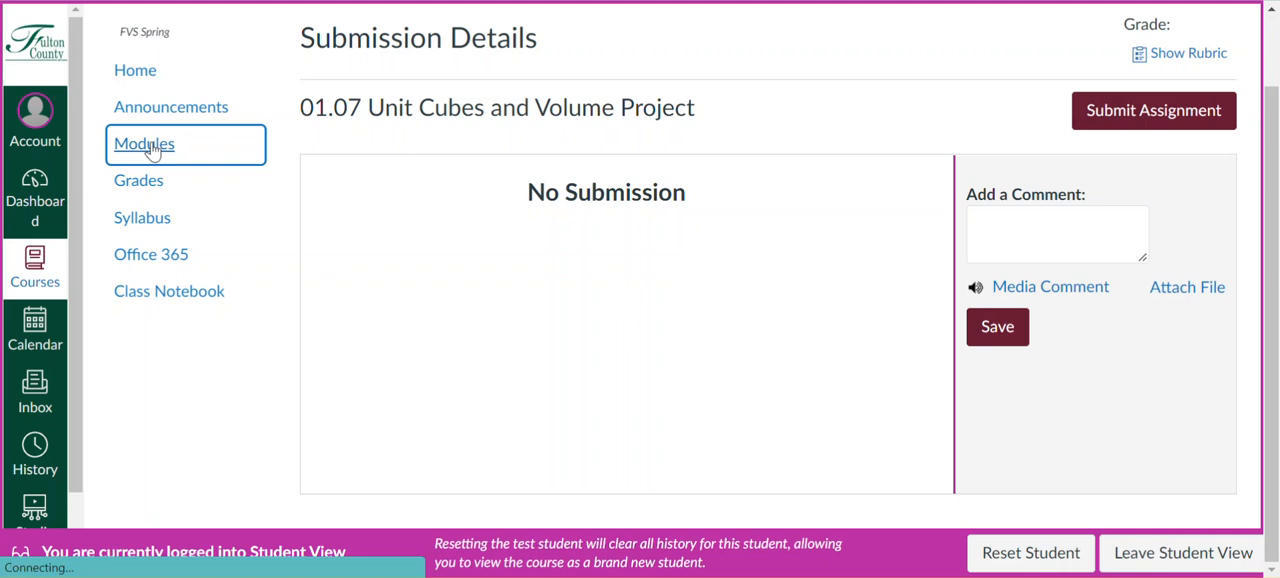
{"action": "left_click", "coordinate": [144, 143]}
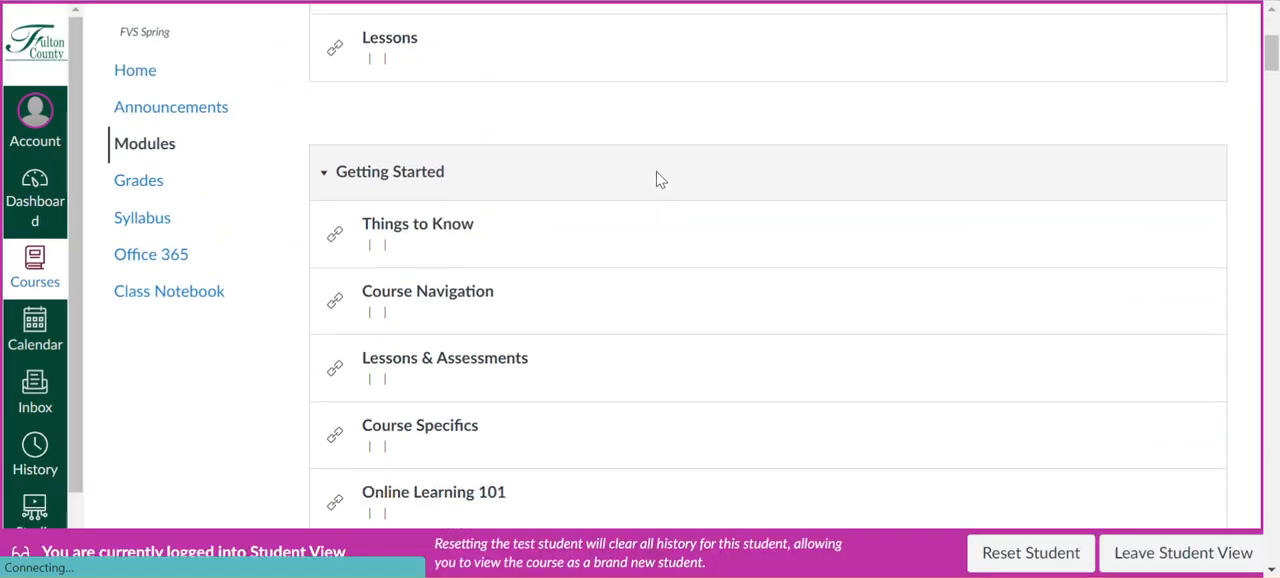
{"action": "scroll", "scroll_direction": "down", "scroll_amount": 3}
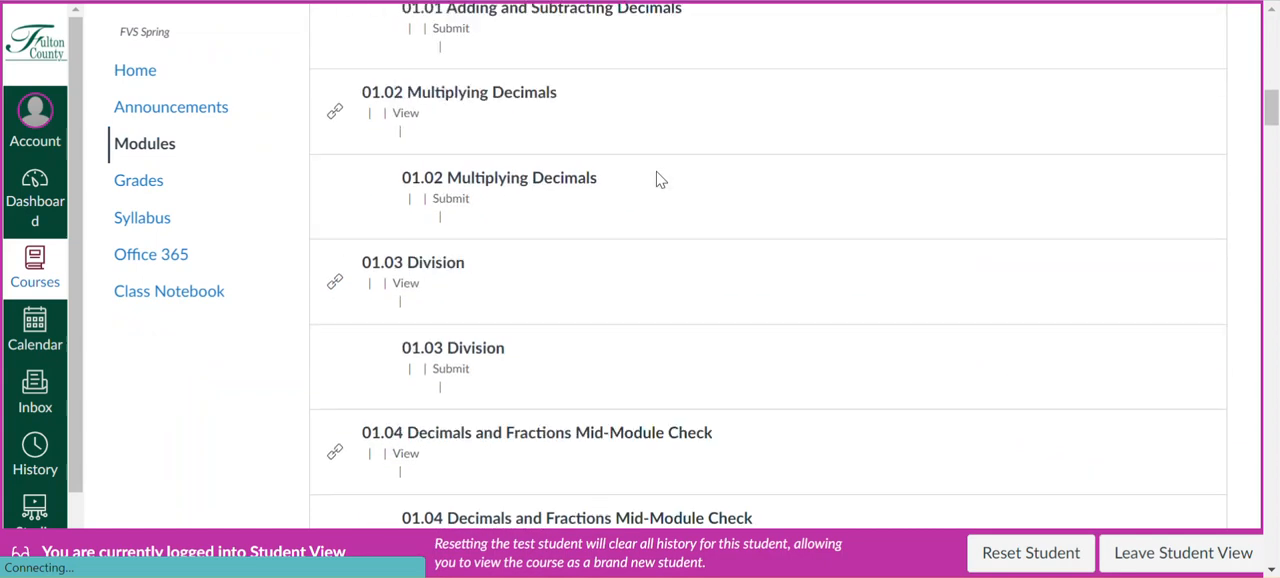
{"action": "scroll", "scroll_direction": "down", "scroll_amount": 3}
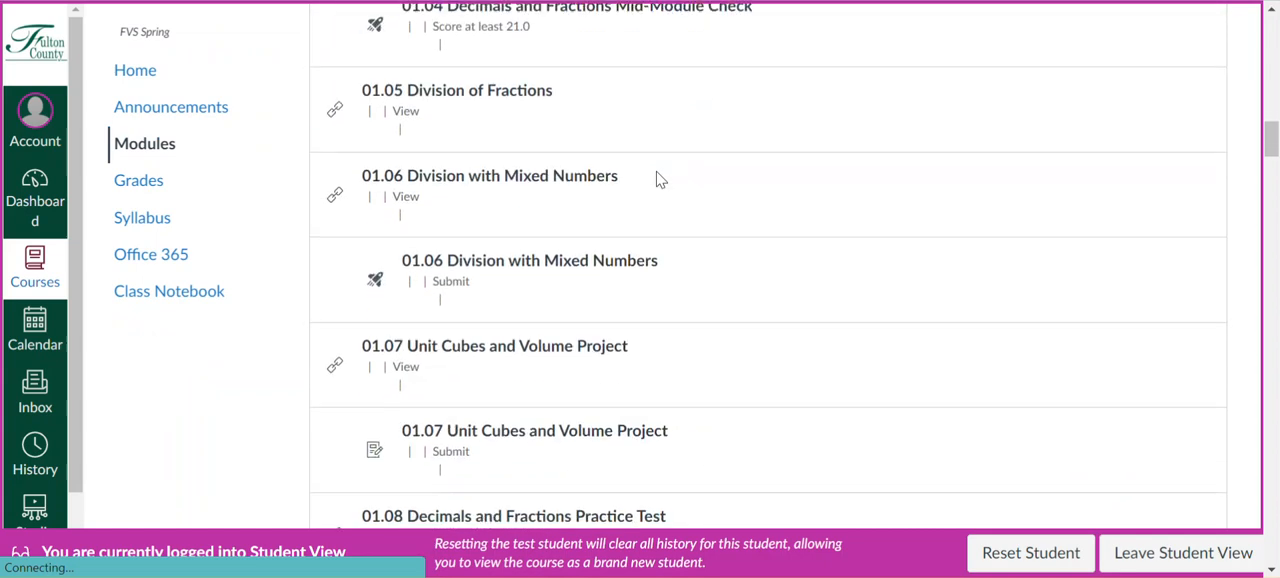
{"action": "scroll", "scroll_direction": "down", "scroll_amount": 3}
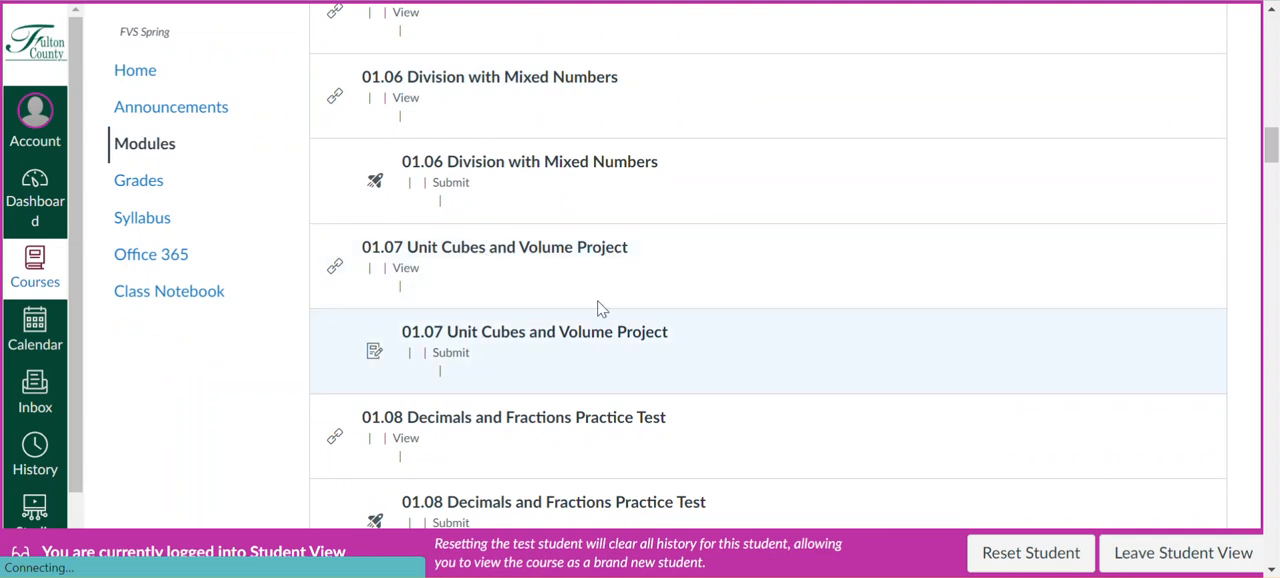
{"action": "scroll", "scroll_direction": "down", "scroll_amount": 3}
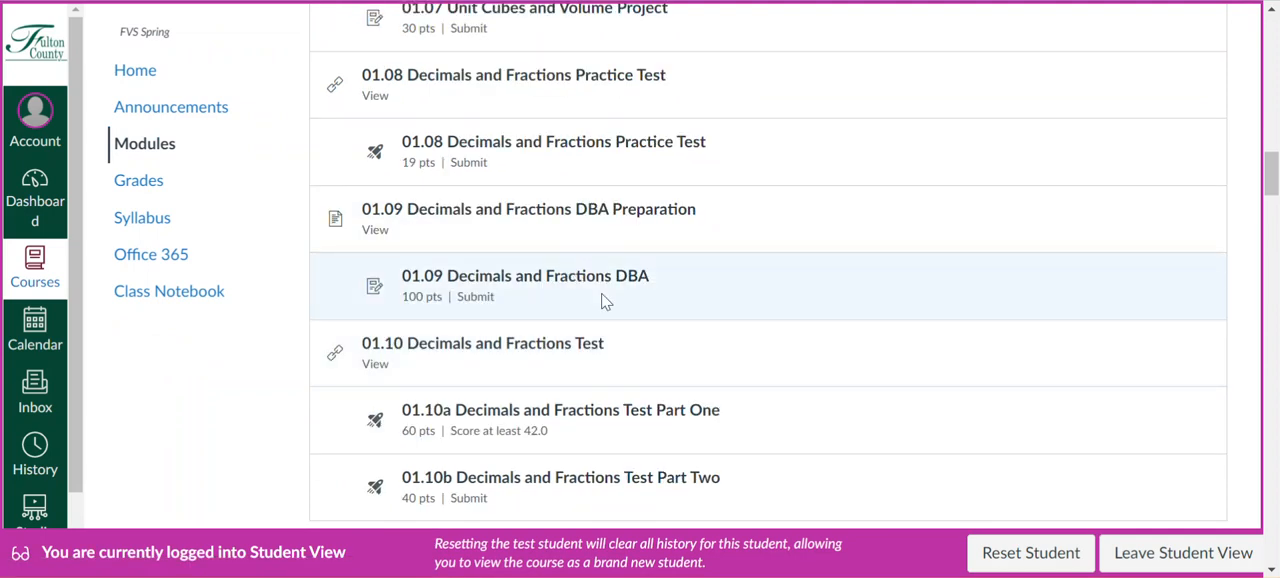
{"action": "scroll", "scroll_direction": "up", "scroll_amount": 3}
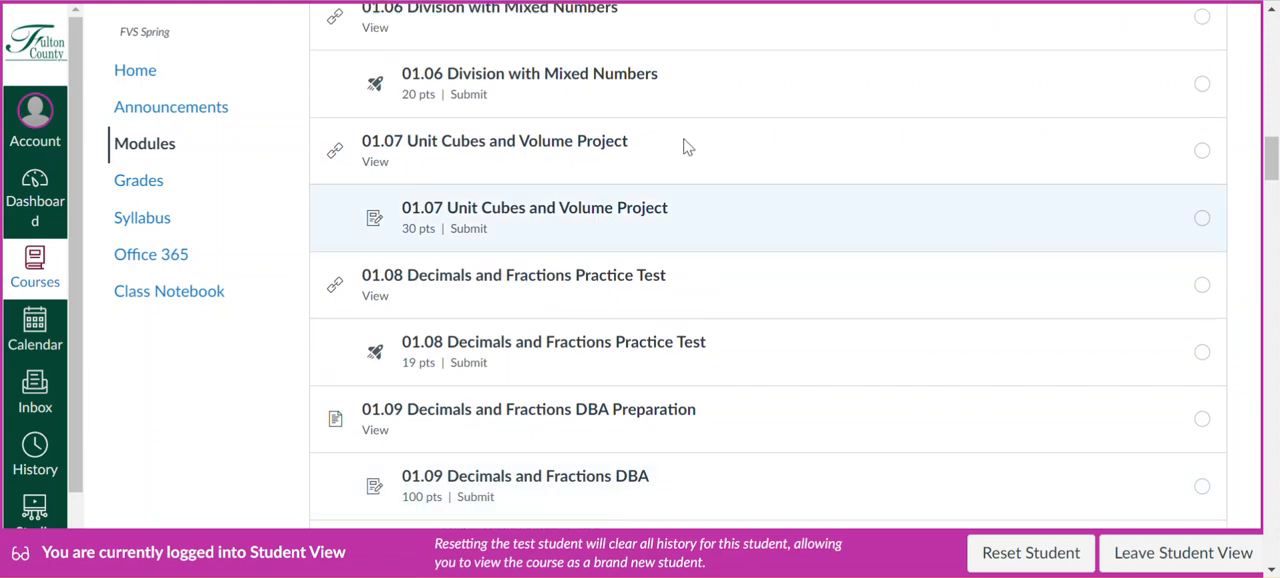
{"action": "mouse_move", "coordinate": [584, 183]}
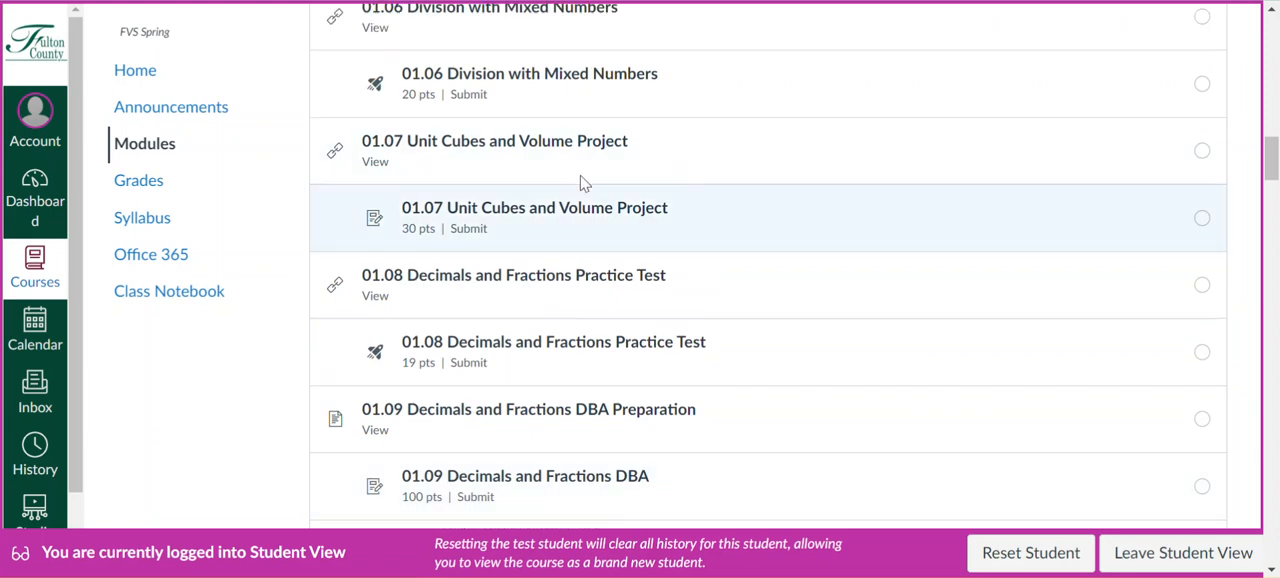
{"action": "mouse_move", "coordinate": [337, 158]}
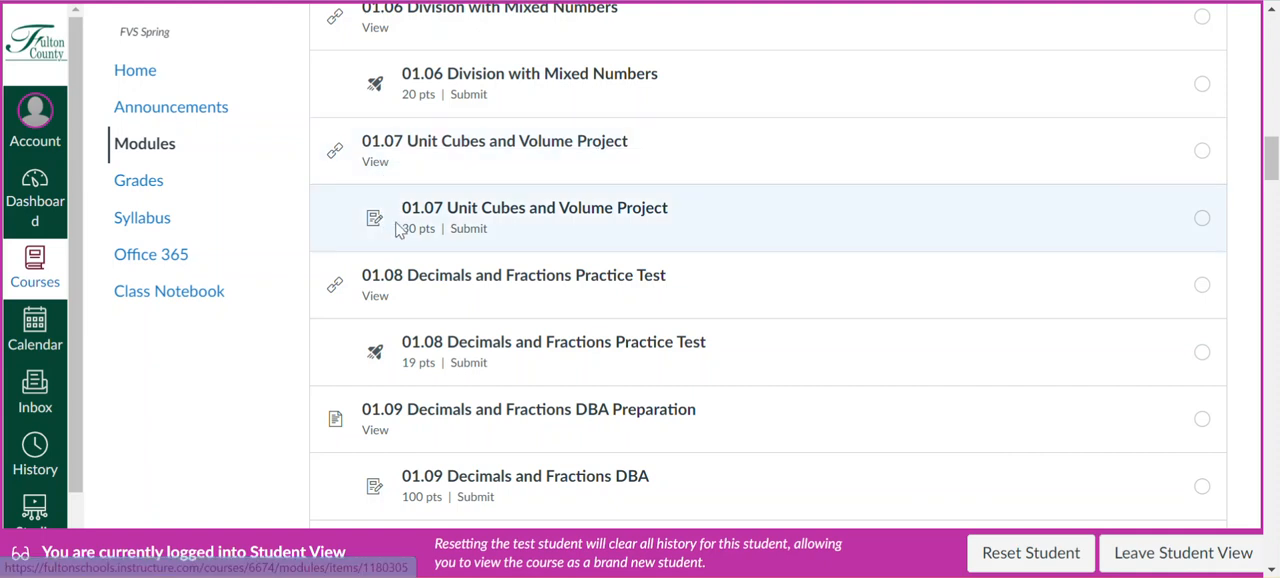
{"action": "mouse_move", "coordinate": [365, 230]}
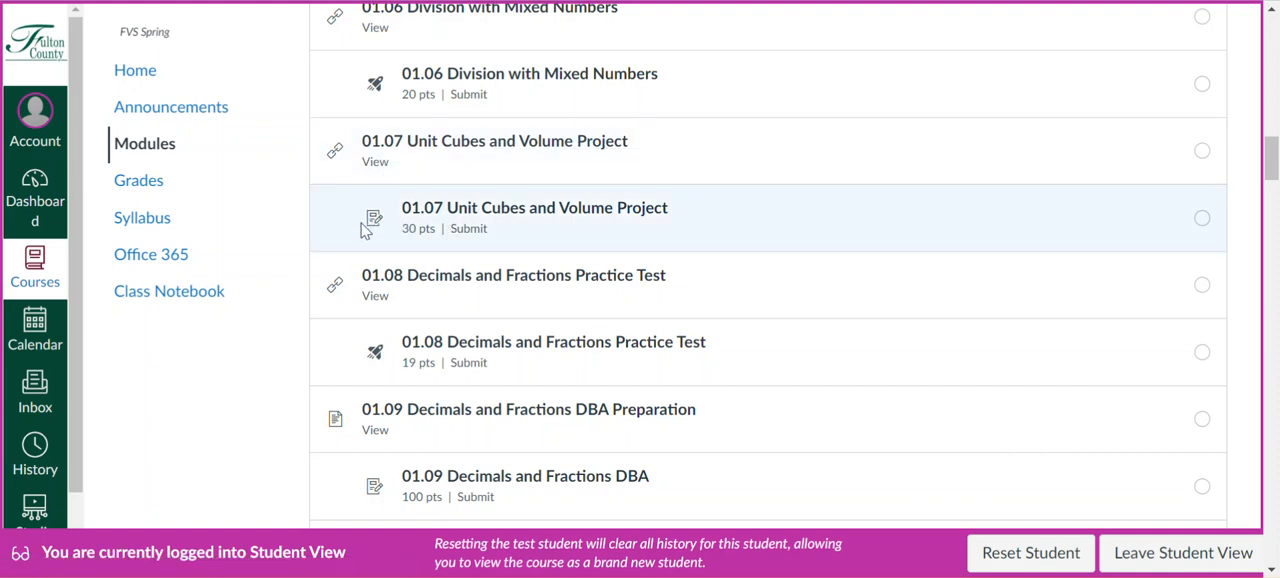
{"action": "mouse_move", "coordinate": [492, 231]}
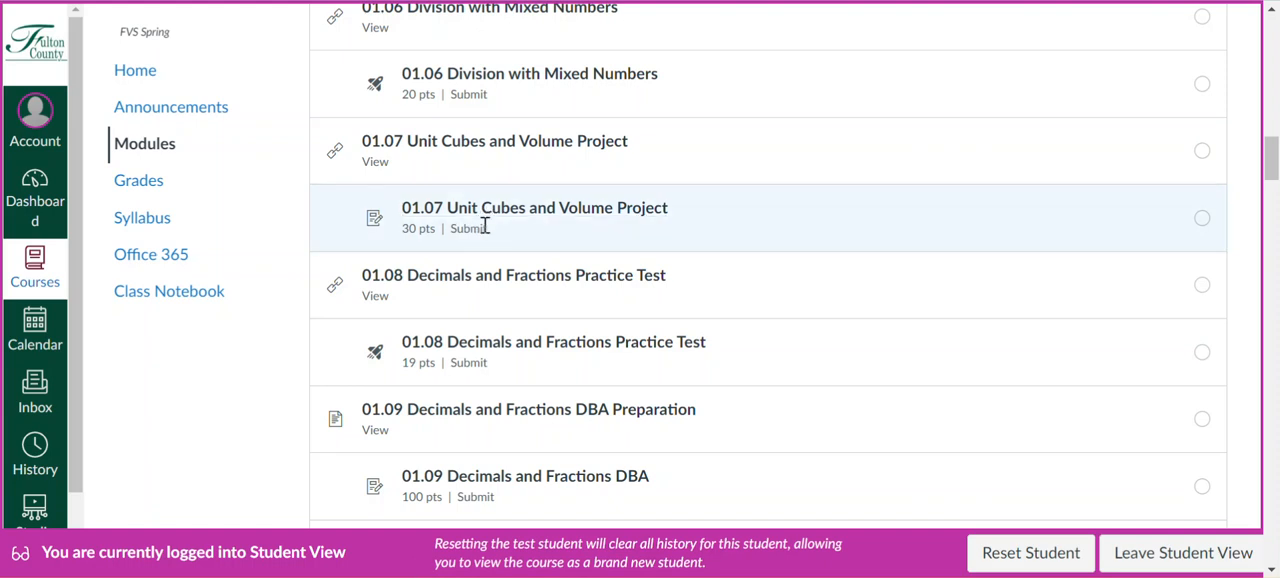
{"action": "mouse_move", "coordinate": [415, 147]}
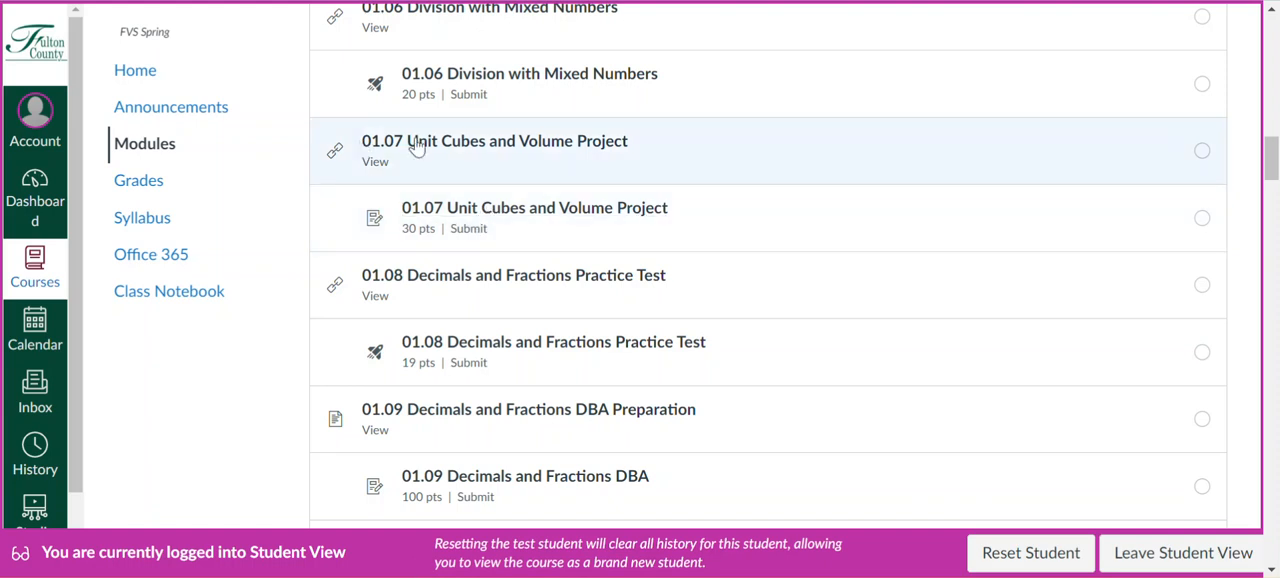
{"action": "mouse_move", "coordinate": [495, 141]}
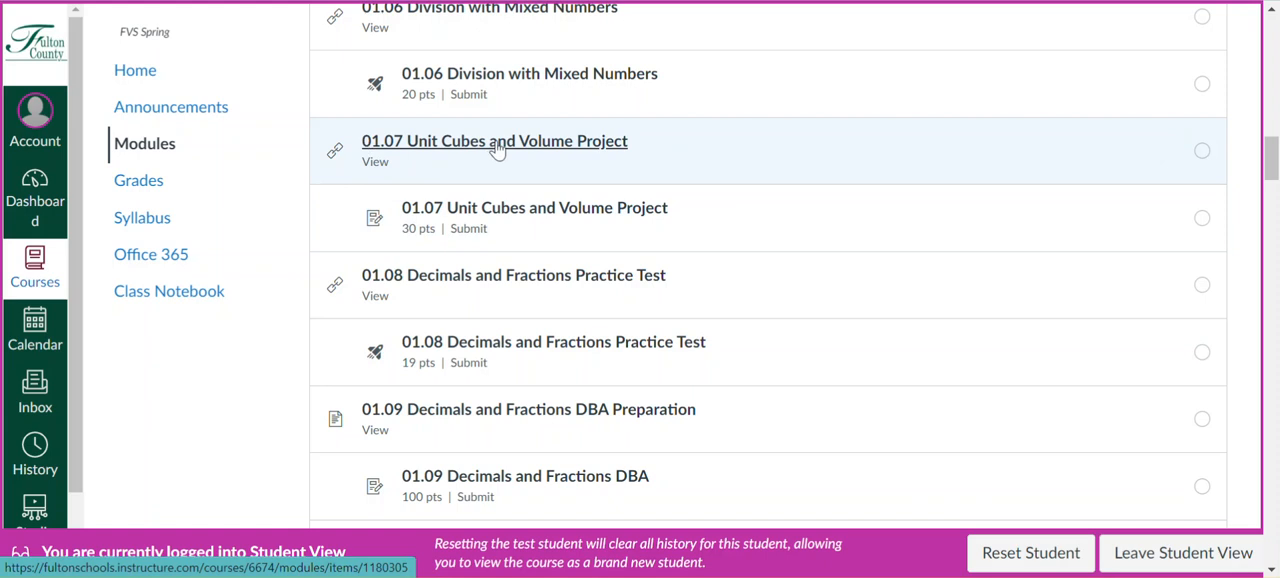
Step: Open the 01.07 Unit Cubes and Volume Project lesson, skim page 1, and advance to page 2 of 7
{"action": "left_click", "coordinate": [494, 141]}
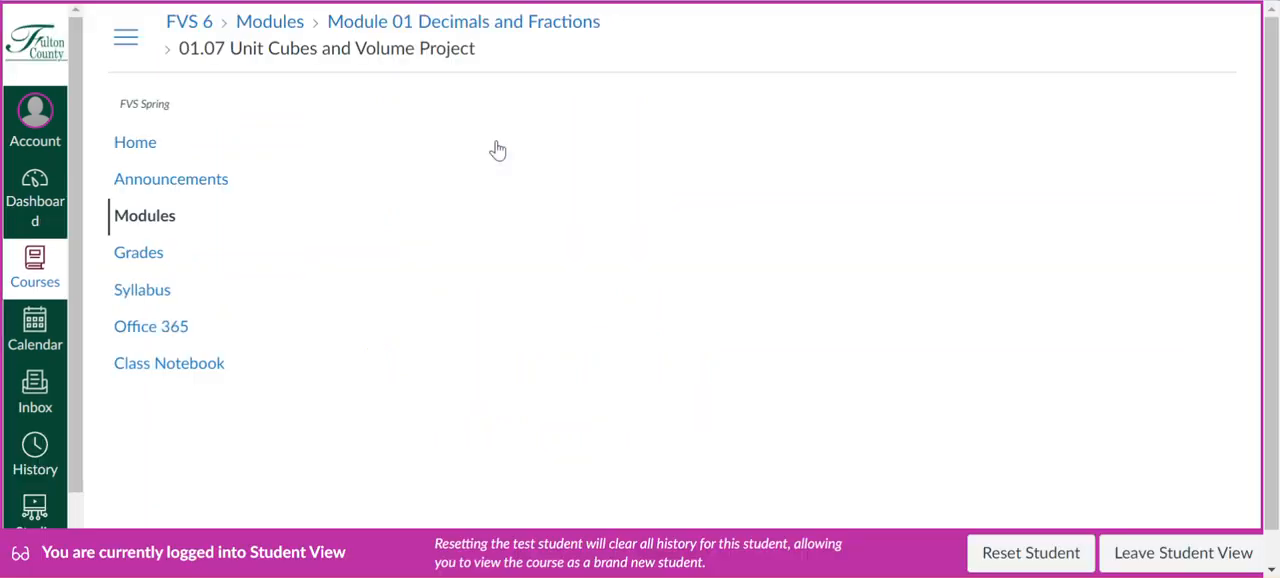
{"action": "mouse_move", "coordinate": [578, 171]}
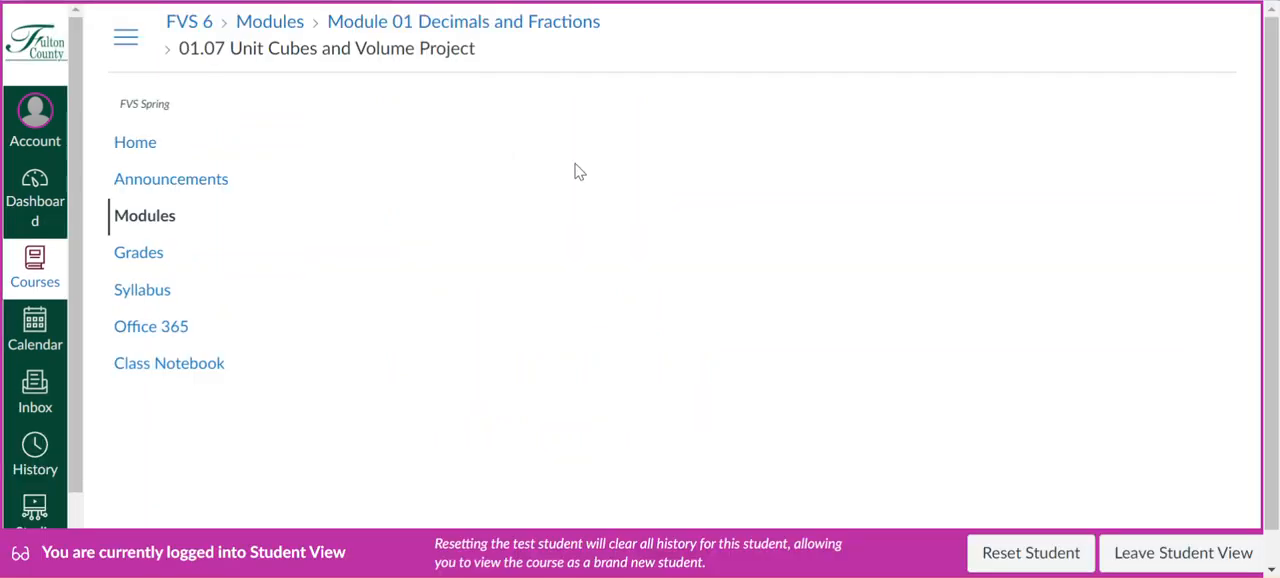
{"action": "mouse_move", "coordinate": [886, 190]}
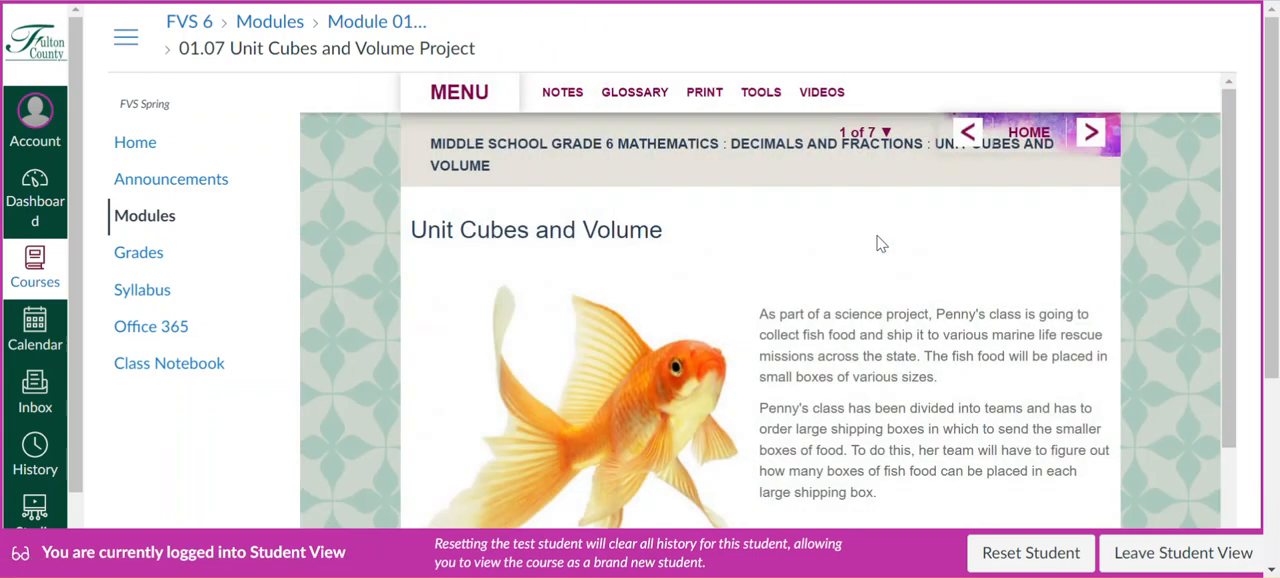
{"action": "scroll", "scroll_direction": "down", "scroll_amount": 3}
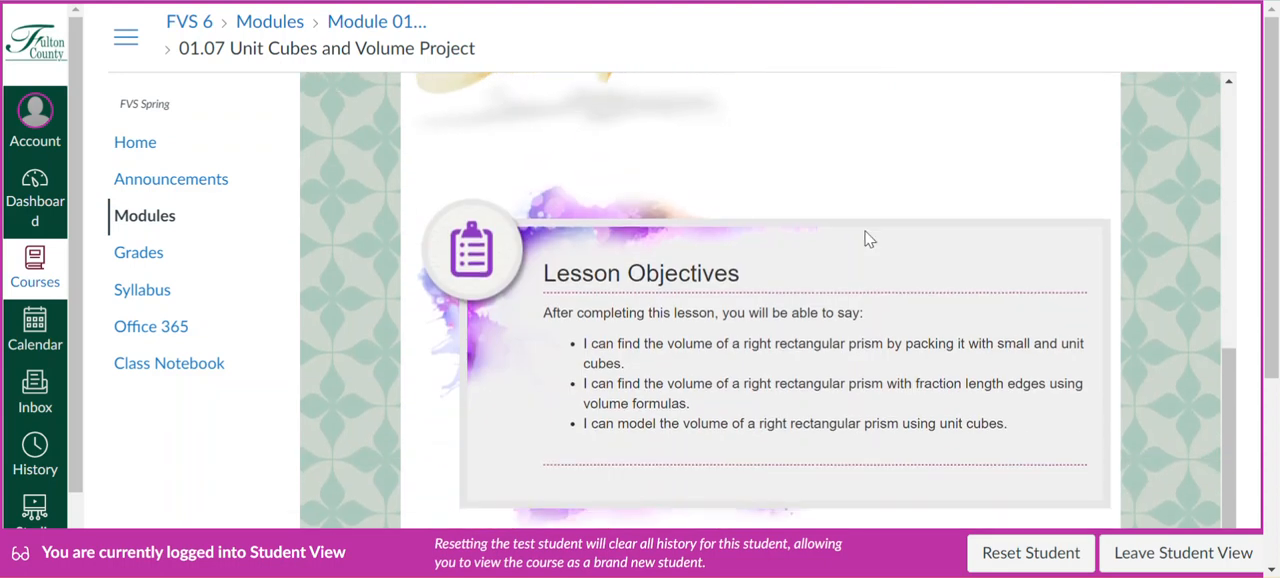
{"action": "mouse_move", "coordinate": [851, 341]}
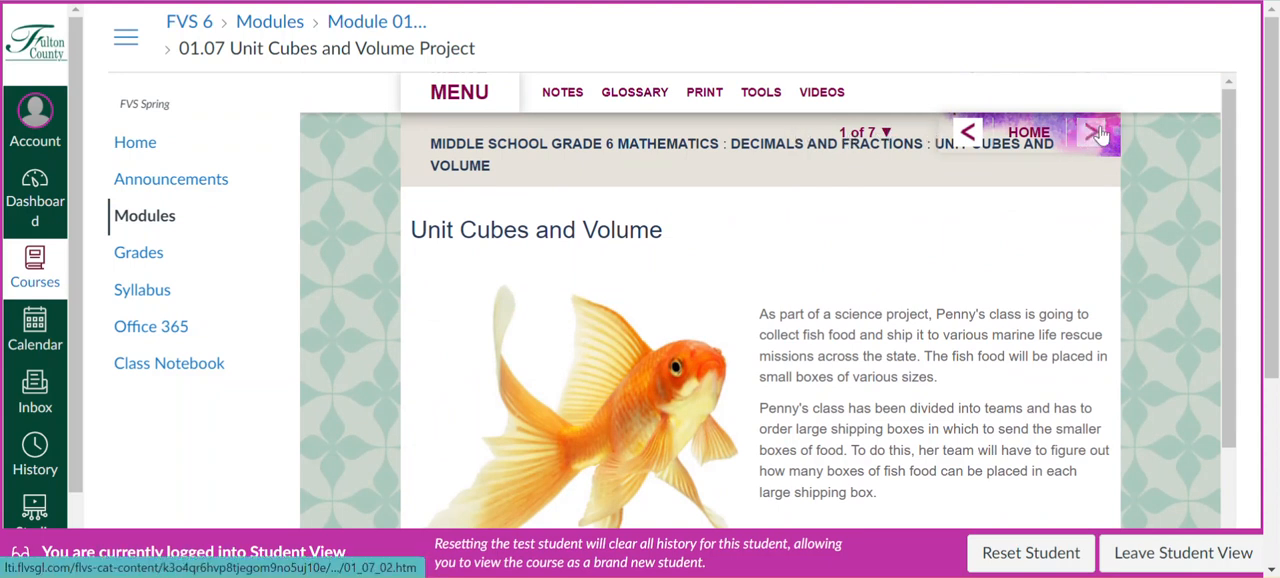
{"action": "left_click", "coordinate": [1093, 131]}
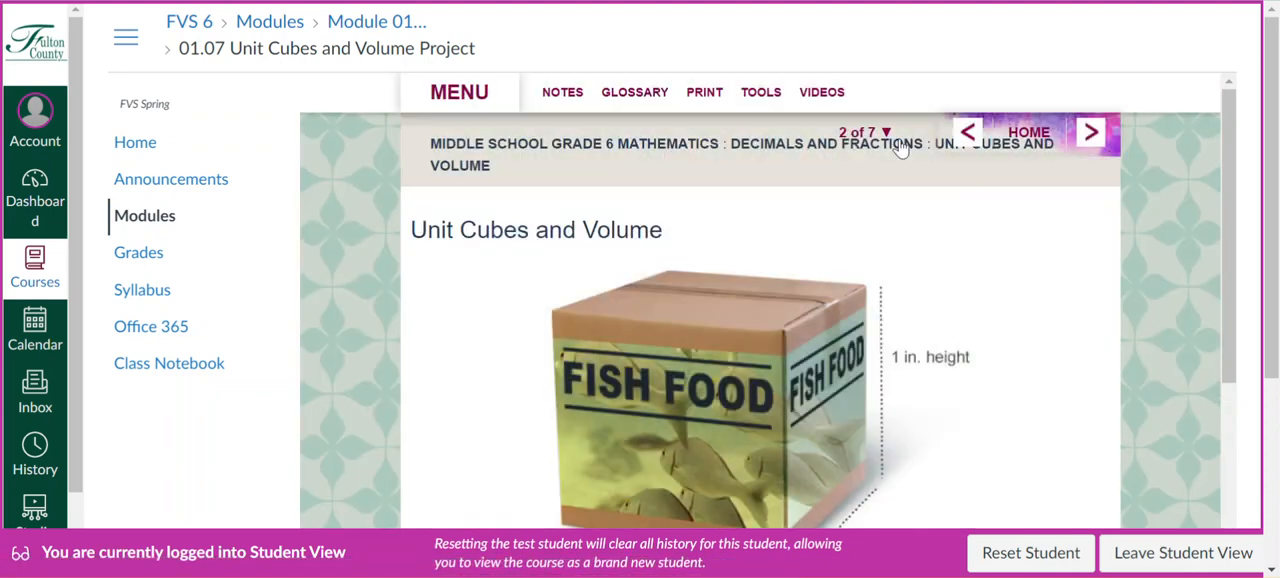
Step: Jump to page 7, the Assignment page, and scroll to the Project Option 1 and 2 images
{"action": "left_click", "coordinate": [860, 132]}
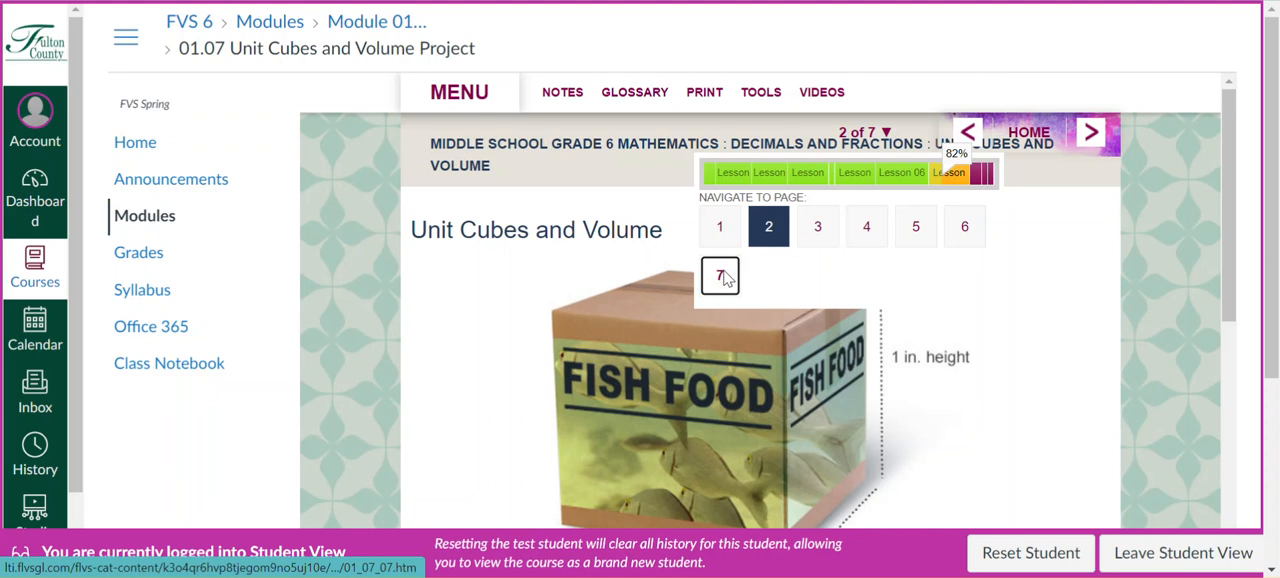
{"action": "left_click", "coordinate": [719, 277]}
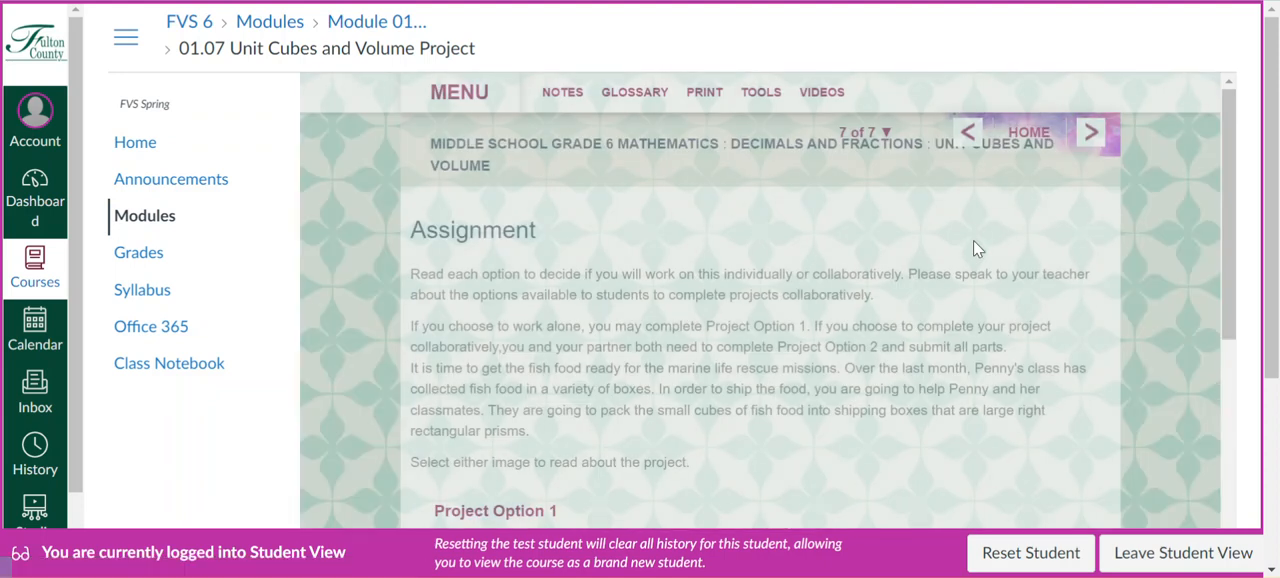
{"action": "scroll", "scroll_direction": "down", "scroll_amount": 3}
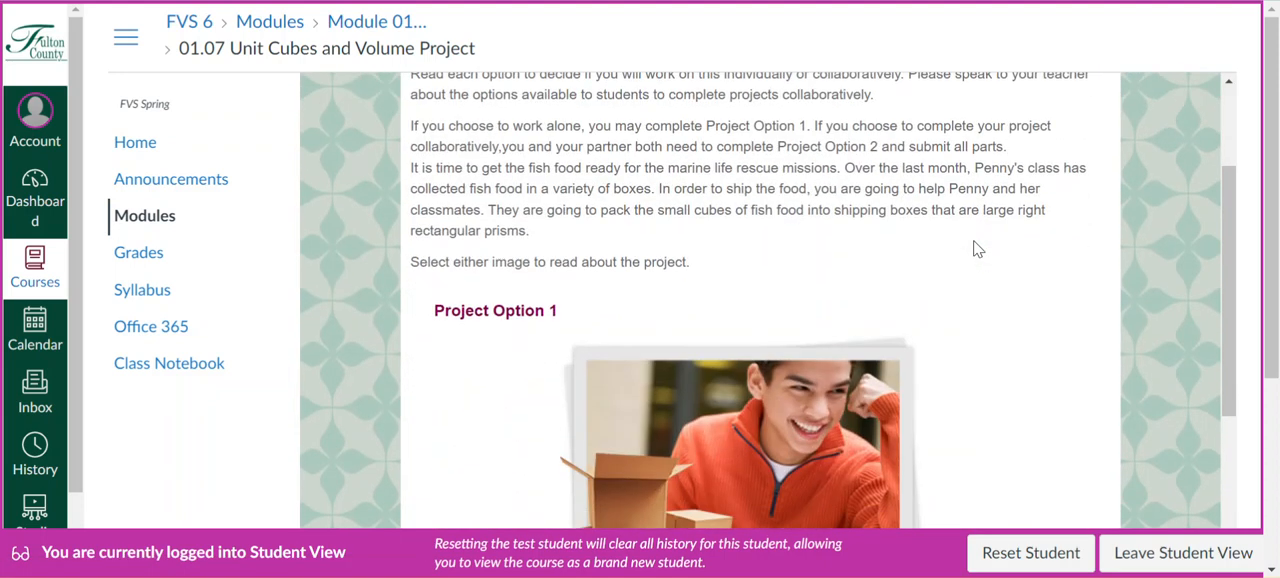
{"action": "scroll", "scroll_direction": "down", "scroll_amount": 3}
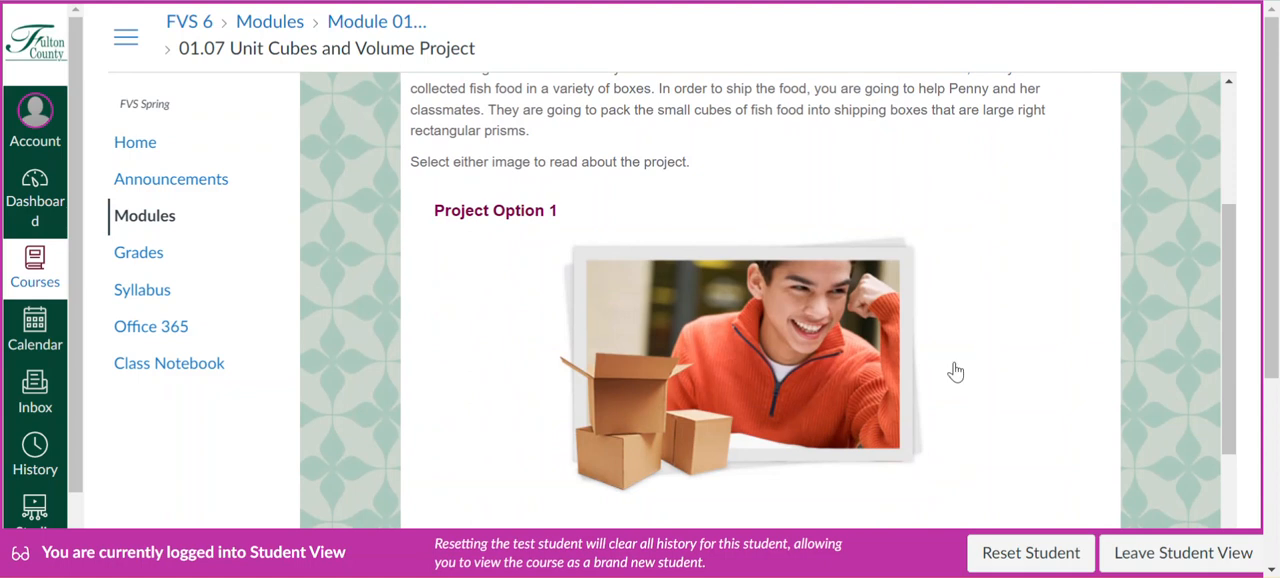
{"action": "scroll", "scroll_direction": "up", "scroll_amount": 3}
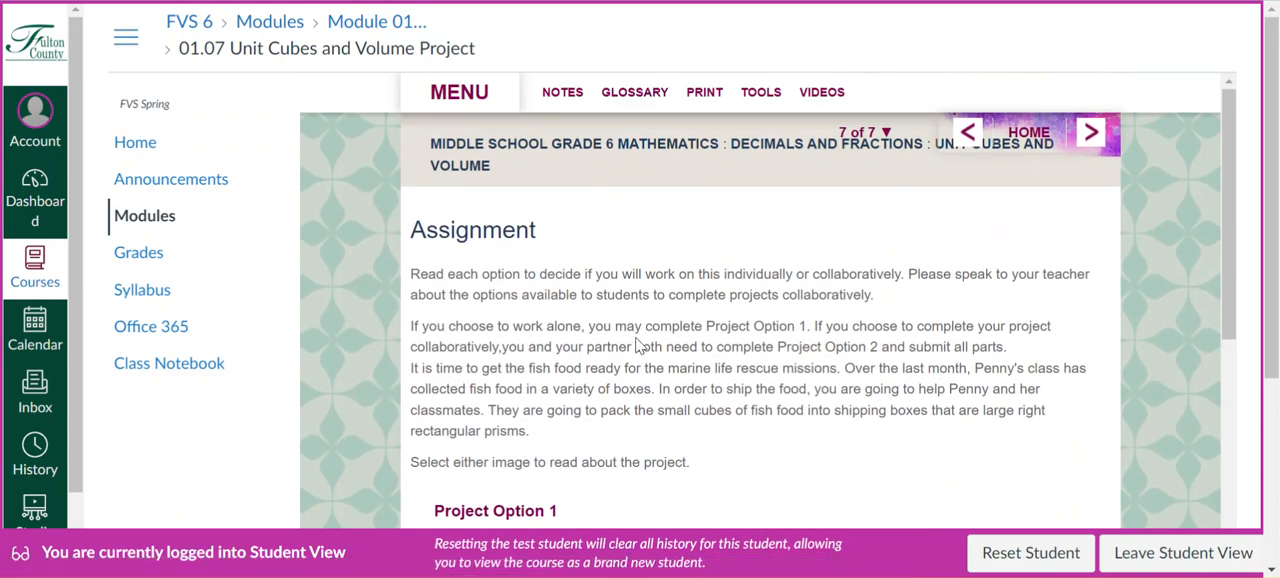
{"action": "scroll", "scroll_direction": "down", "scroll_amount": 3}
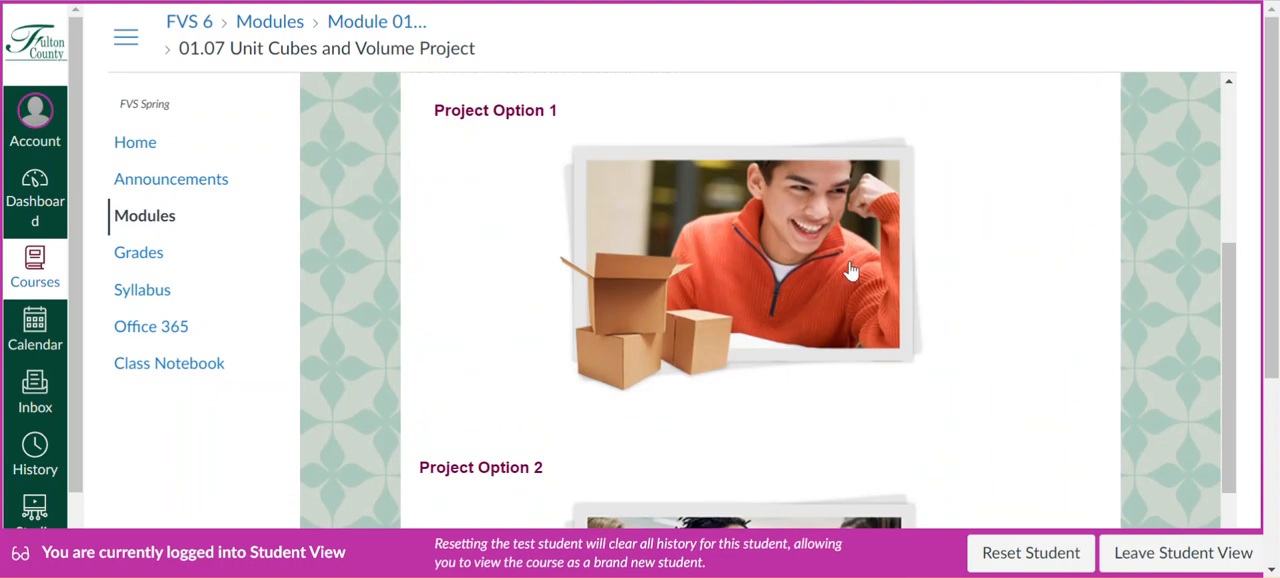
{"action": "mouse_move", "coordinate": [750, 237]}
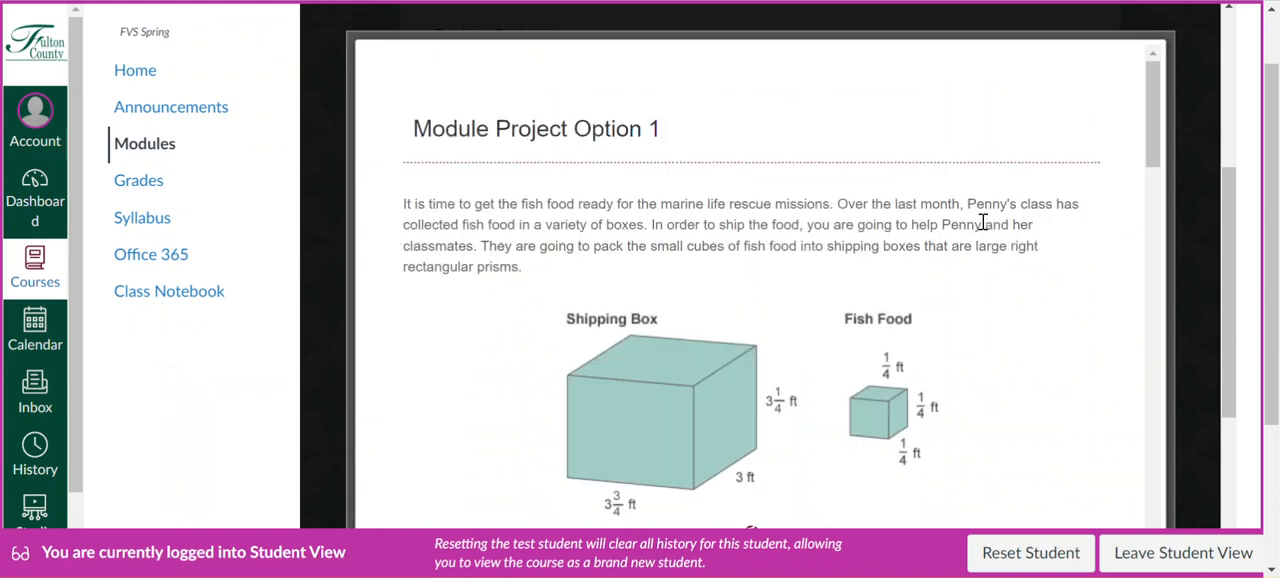
Step: Scroll through Project Option 1's fish food shipping instructions and rubric, then return to the top
{"action": "scroll", "scroll_direction": "down", "scroll_amount": 3}
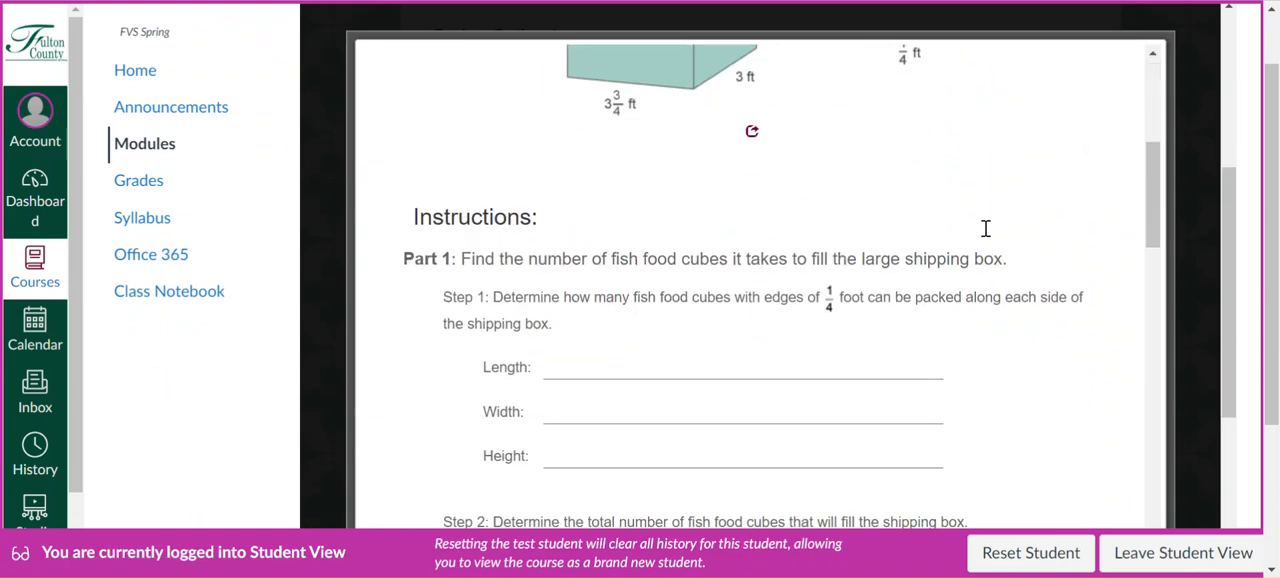
{"action": "scroll", "scroll_direction": "down", "scroll_amount": 3}
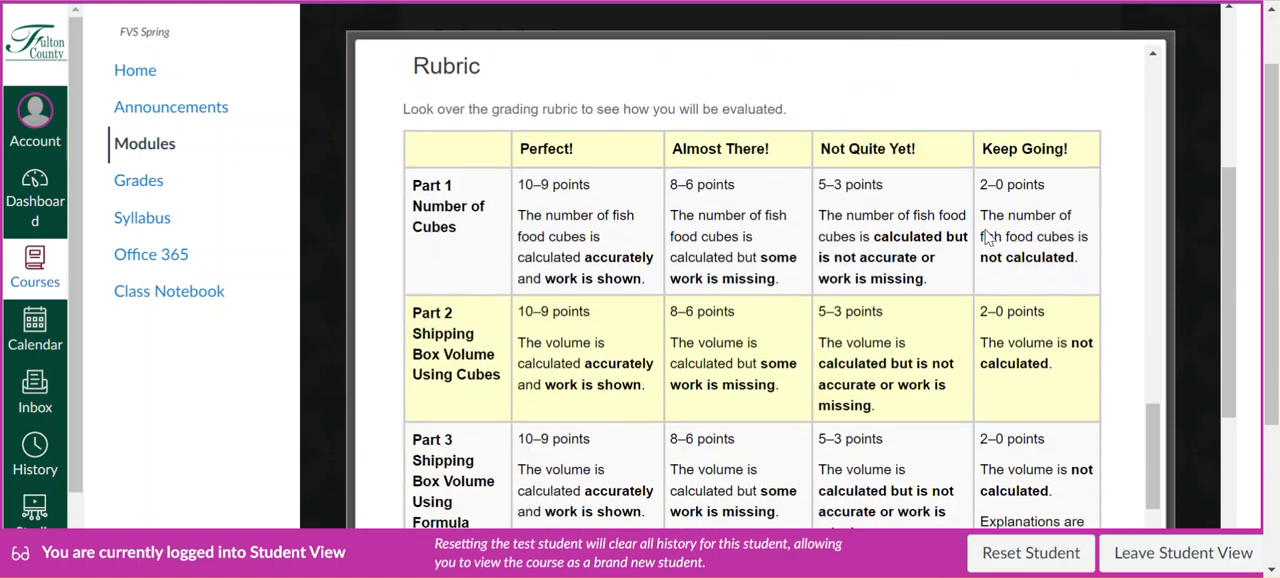
{"action": "scroll", "scroll_direction": "up", "scroll_amount": 3}
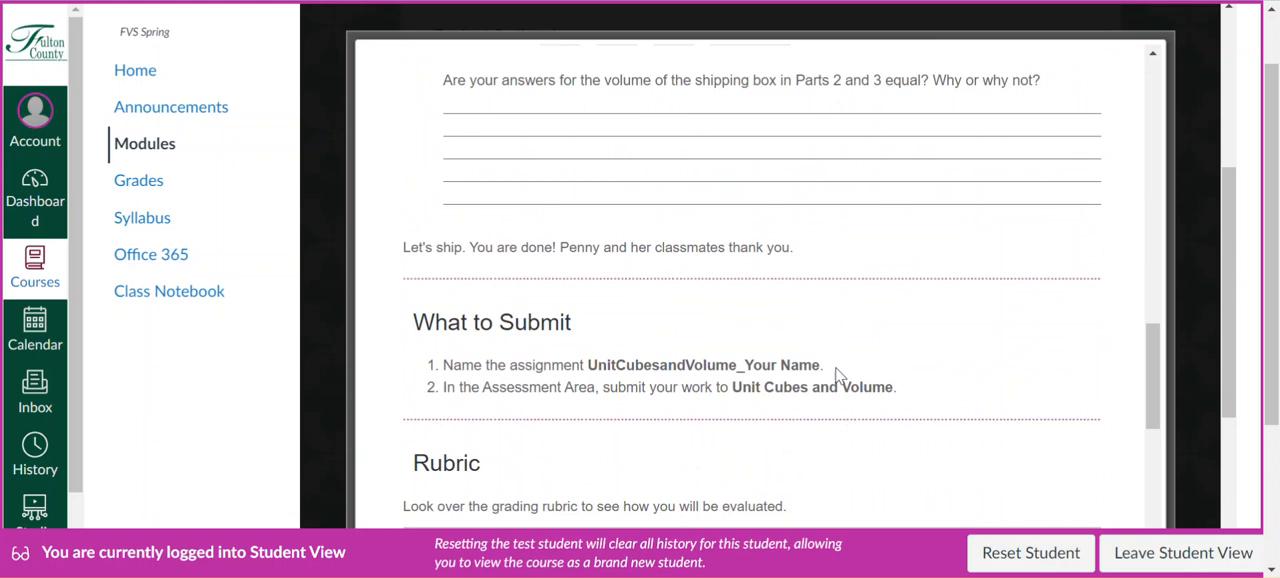
{"action": "scroll", "scroll_direction": "up", "scroll_amount": 3}
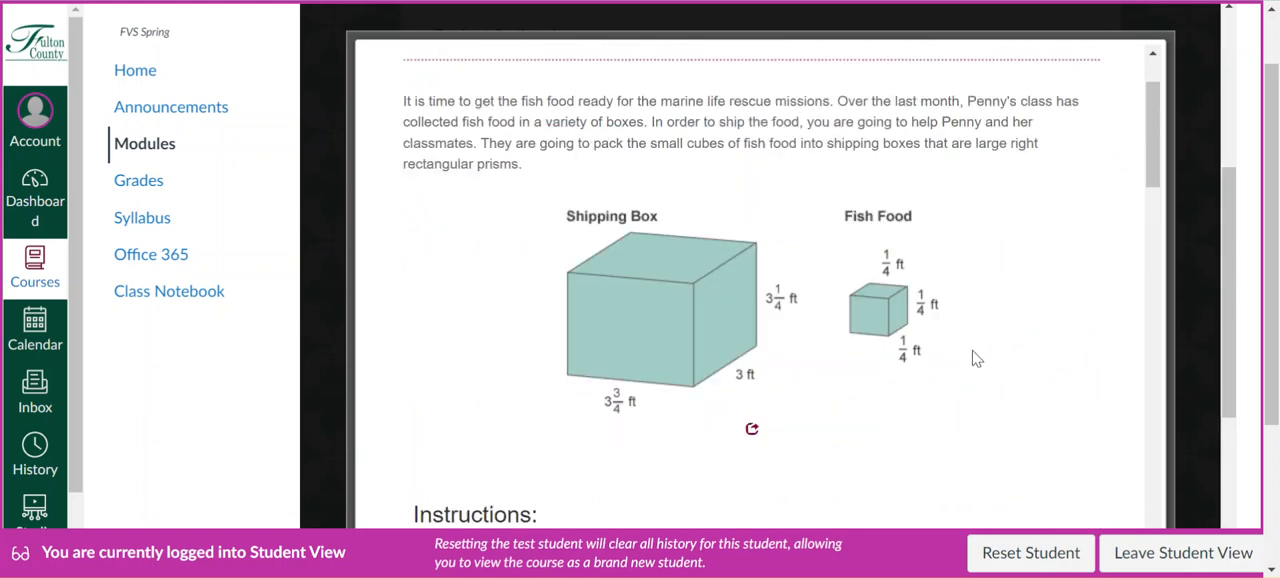
{"action": "scroll", "scroll_direction": "down", "scroll_amount": 3}
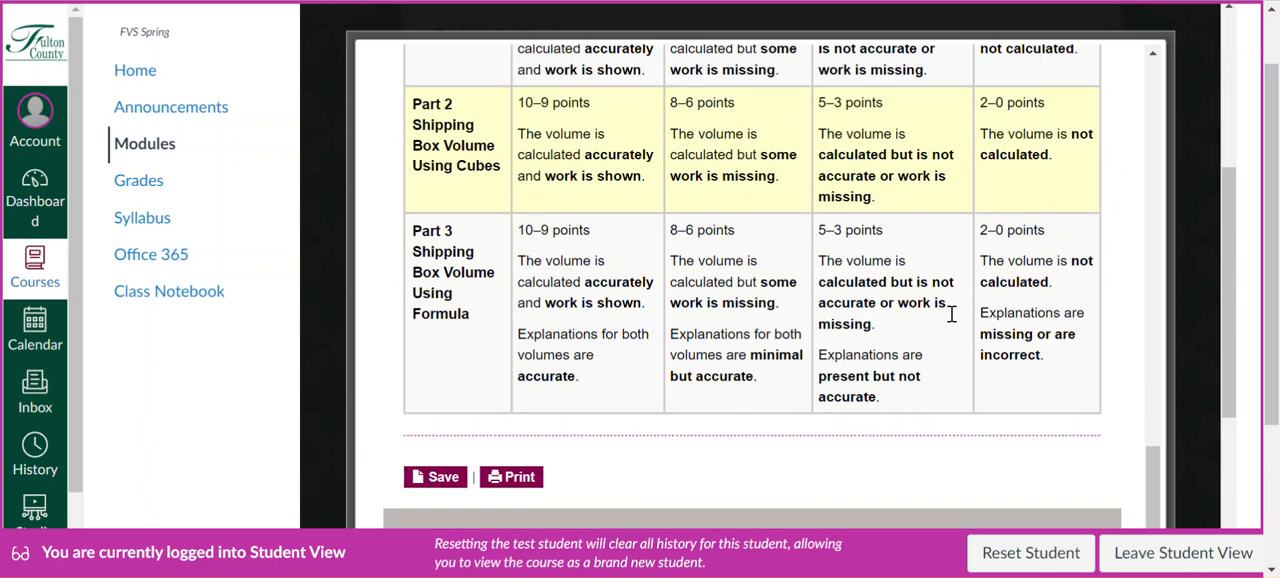
{"action": "scroll", "scroll_direction": "up", "scroll_amount": 3}
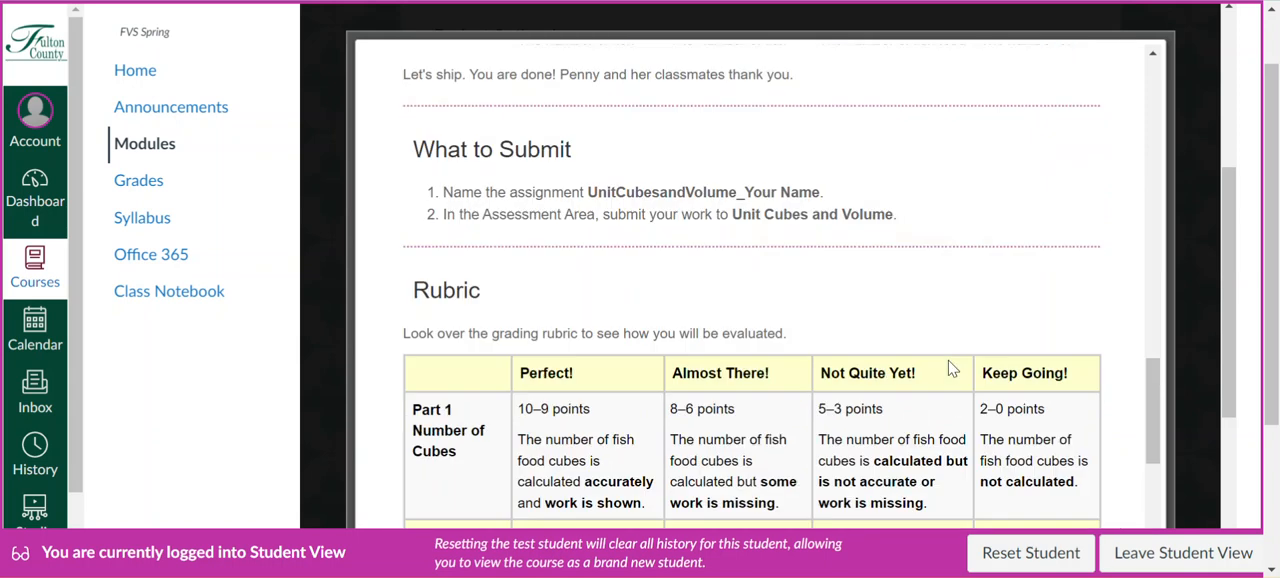
{"action": "scroll", "scroll_direction": "up", "scroll_amount": 3}
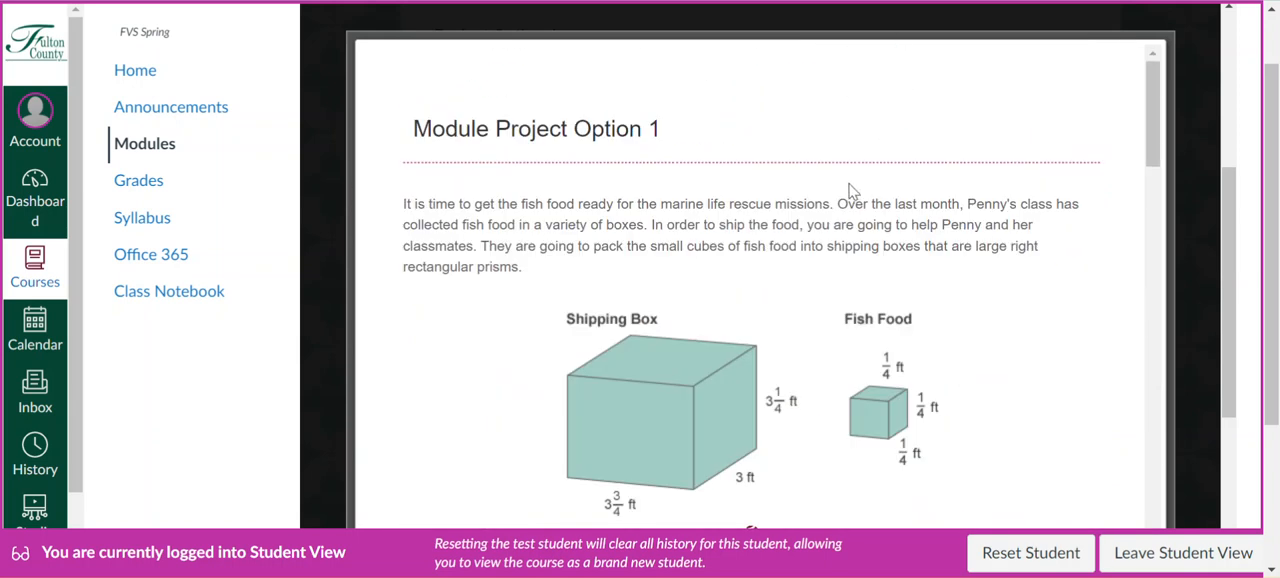